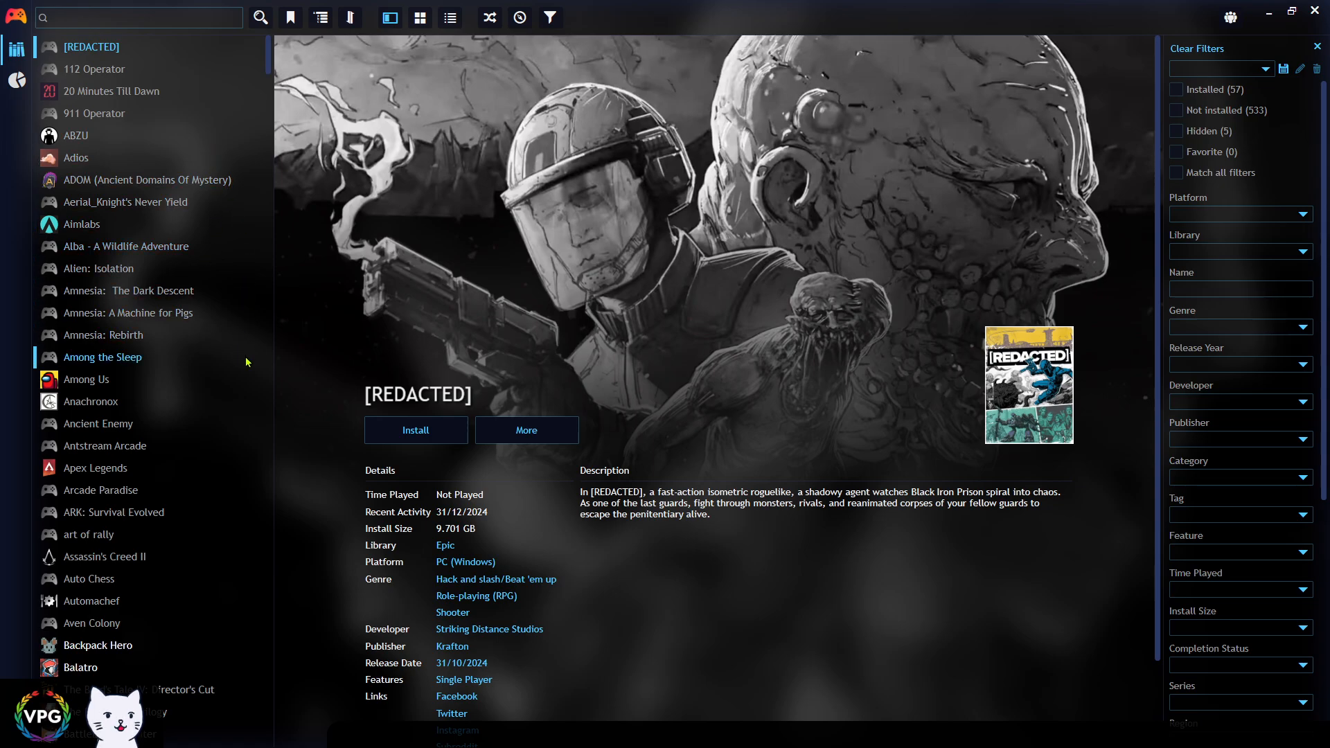
mouse_move(139, 365)
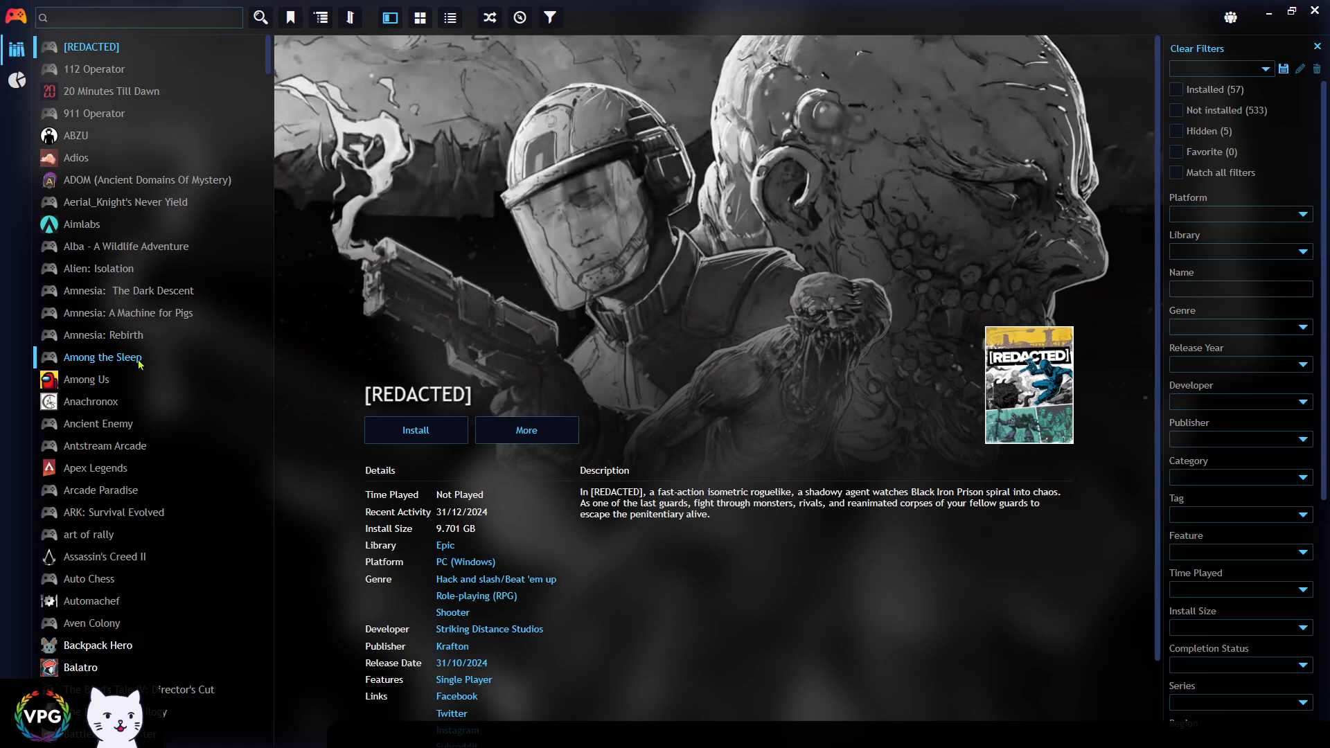
Step: Set Among the Sleep's icon to the 512x512 boy-in-pyjamas image from a web search and save
right_click(103, 357)
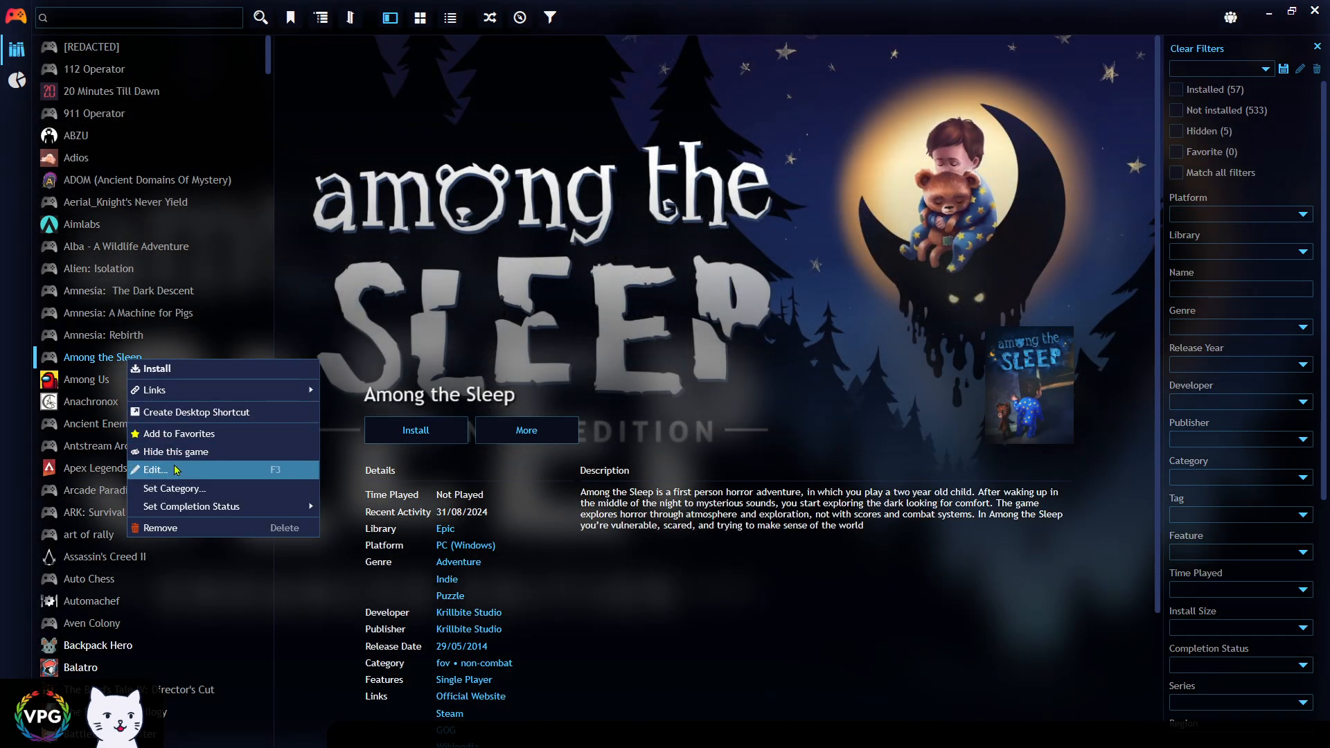
left_click(153, 470)
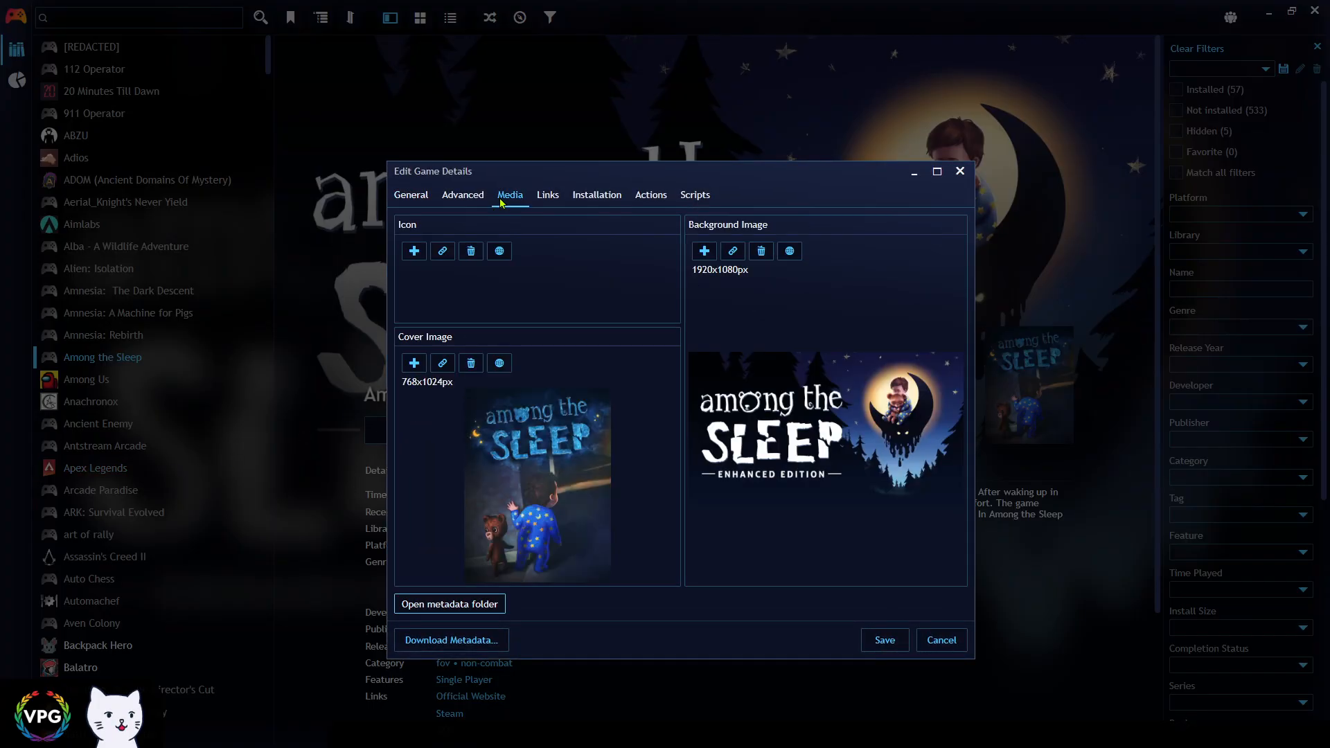
left_click(500, 251)
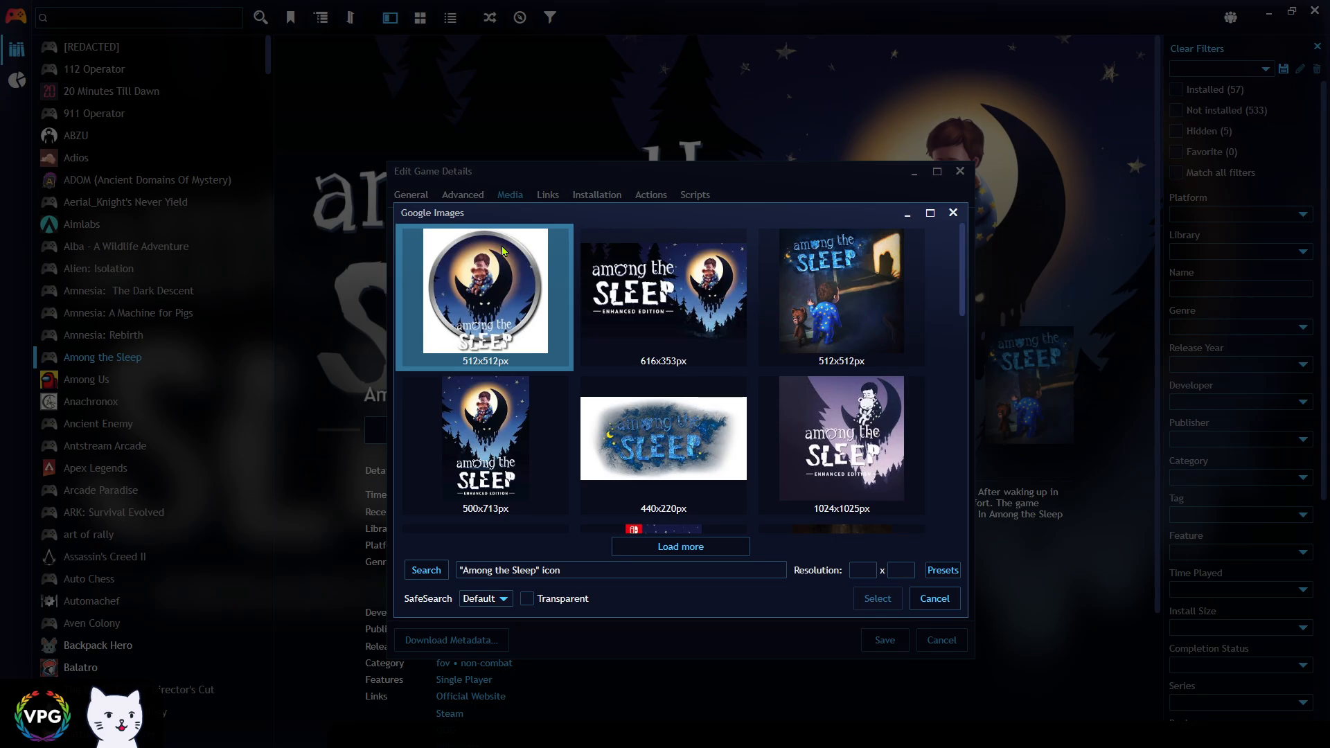
left_click(853, 293)
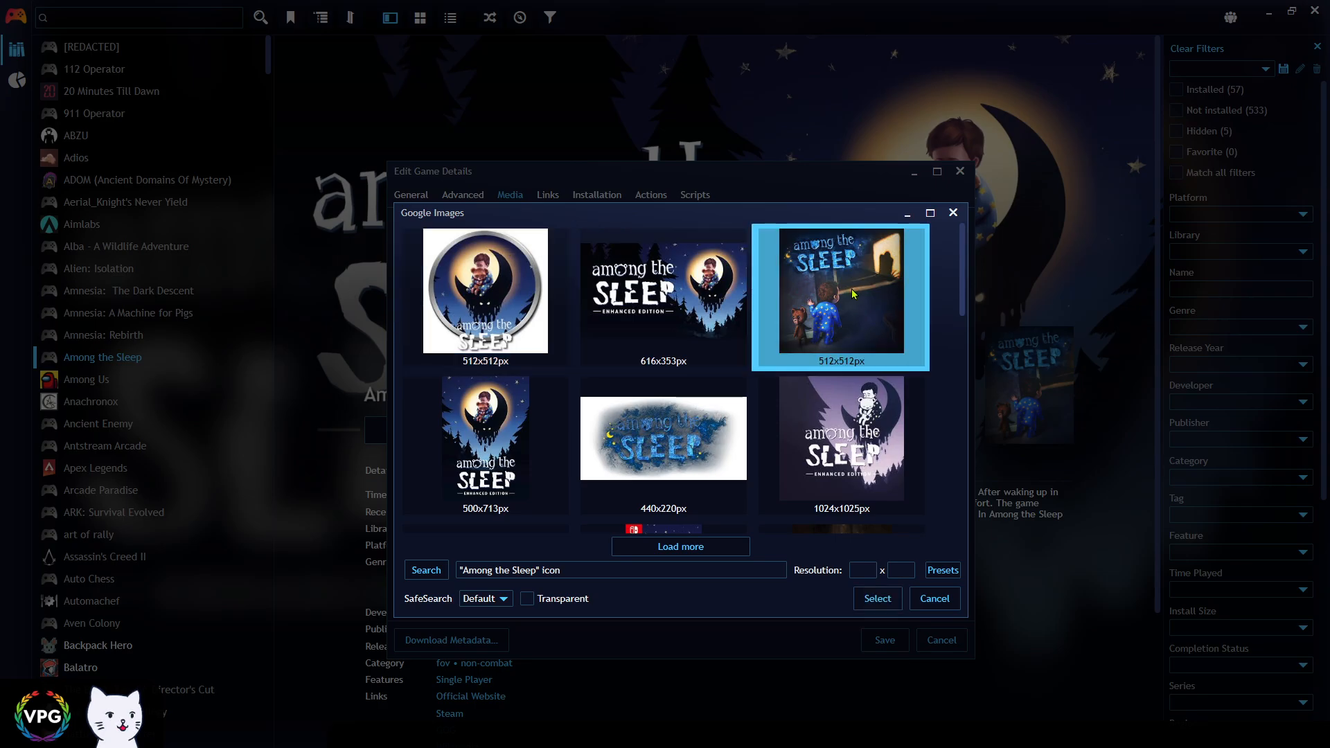
left_click(877, 598)
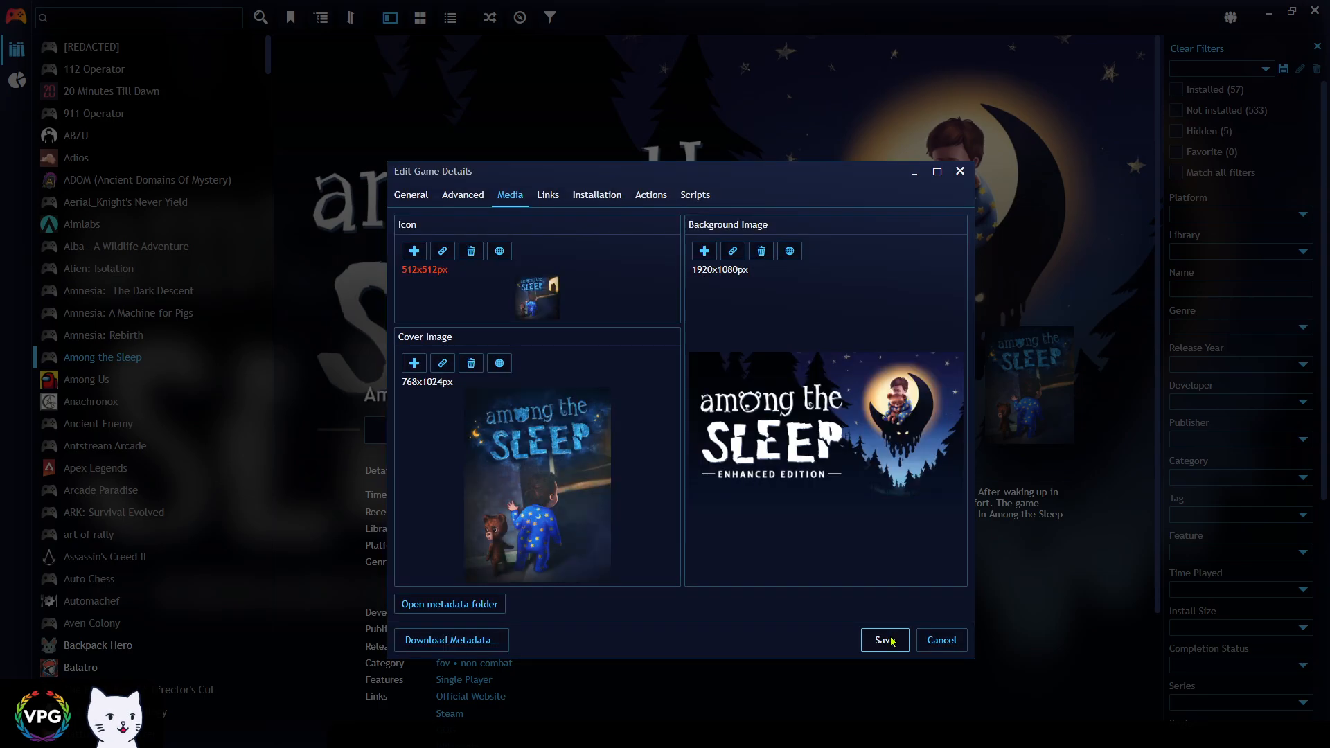
left_click(884, 640)
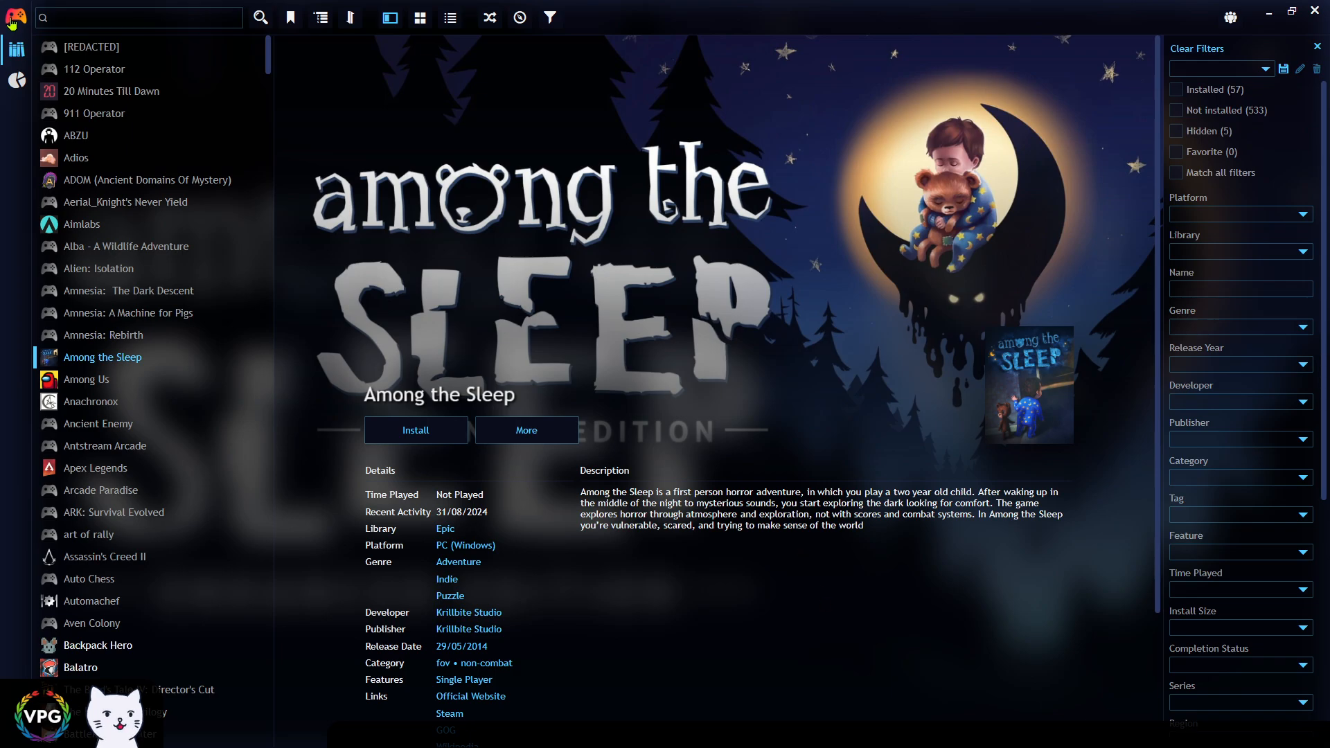
Step: Install Universal Steam Metadata from the add-on manager's Metadata Sources list
left_click(13, 15)
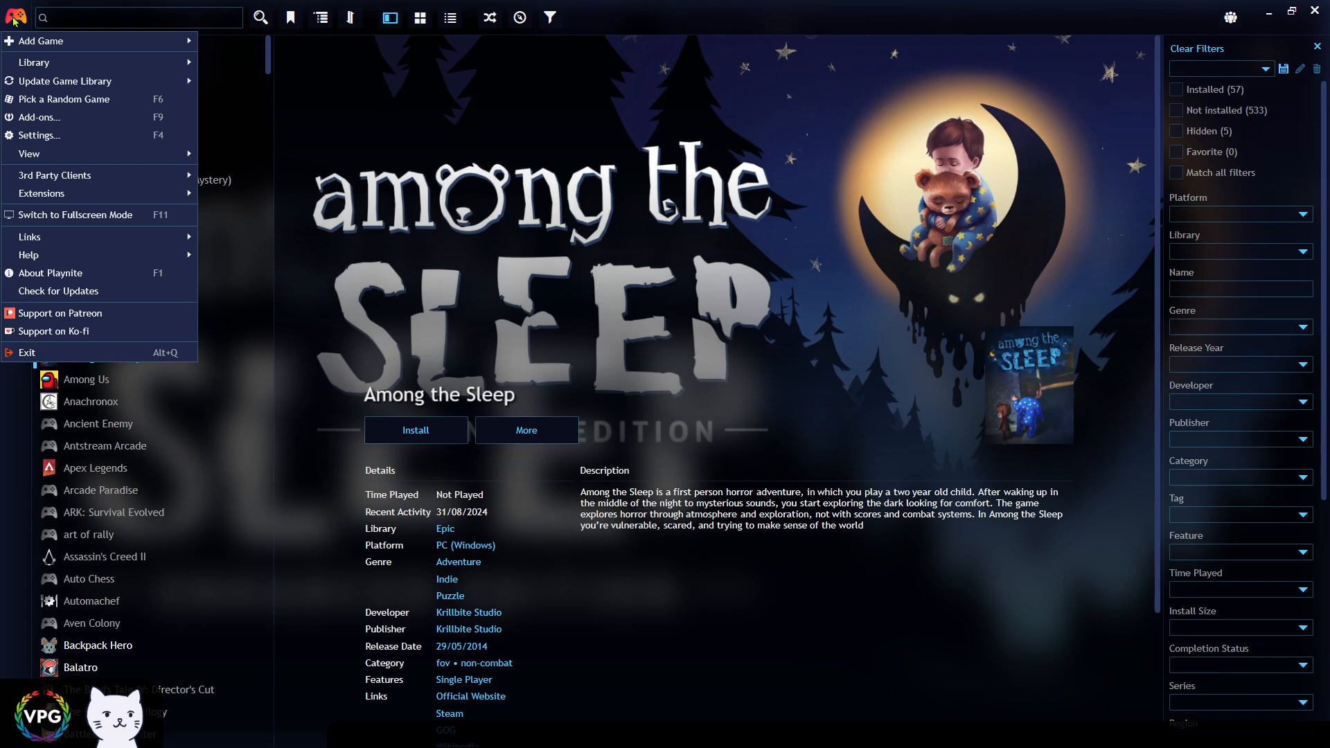
left_click(38, 117)
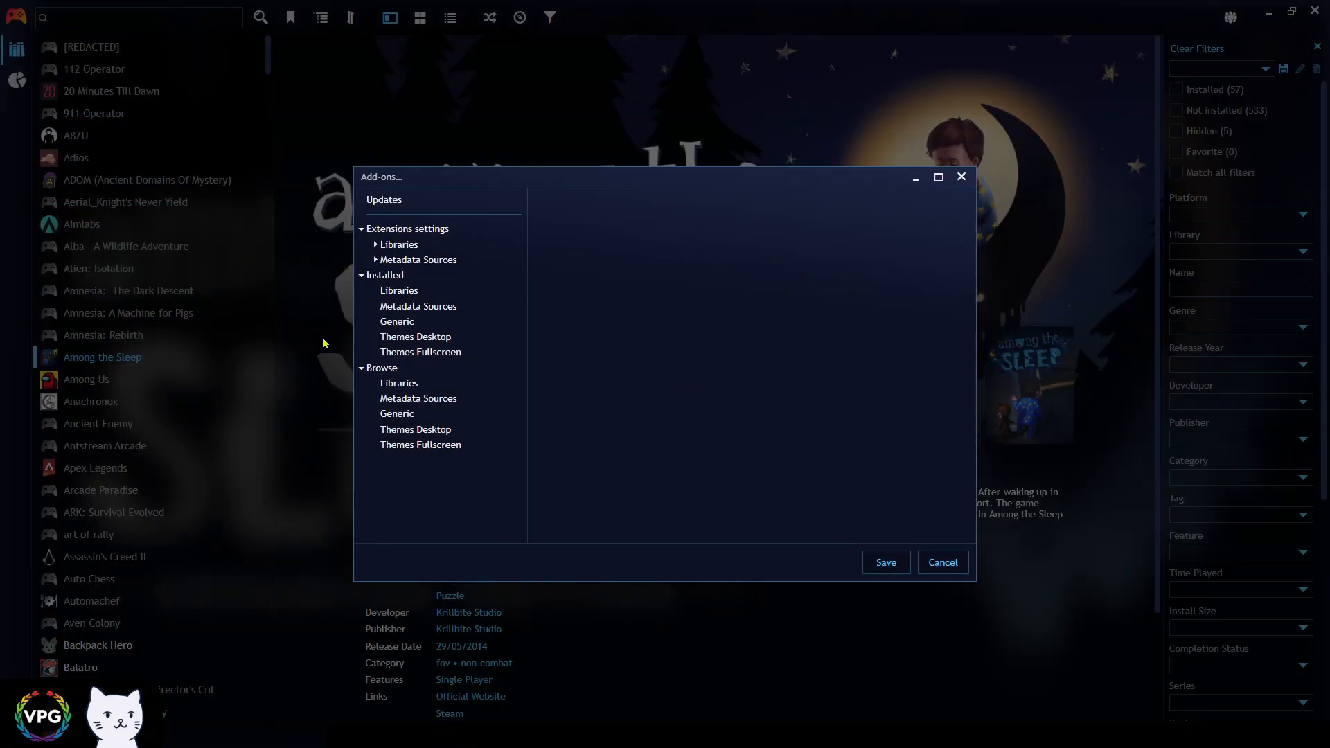
left_click(418, 398)
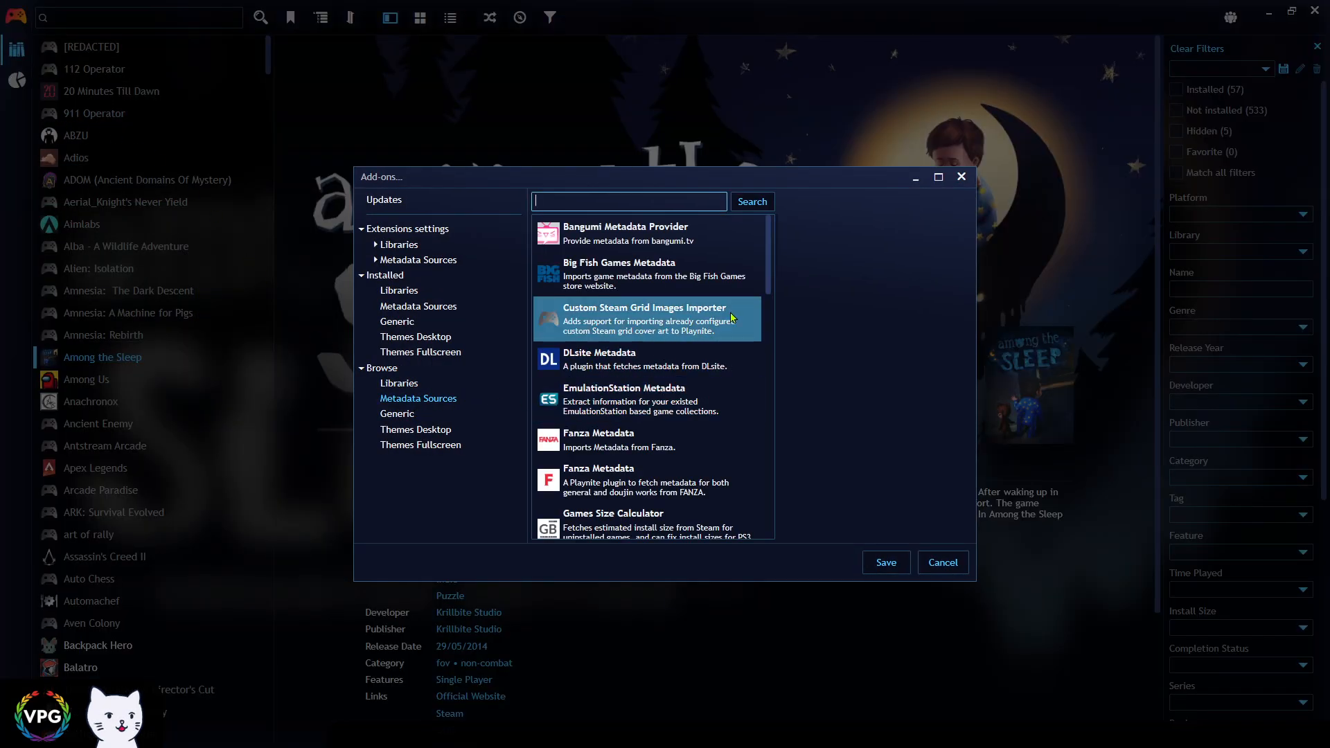
scroll("down", 3)
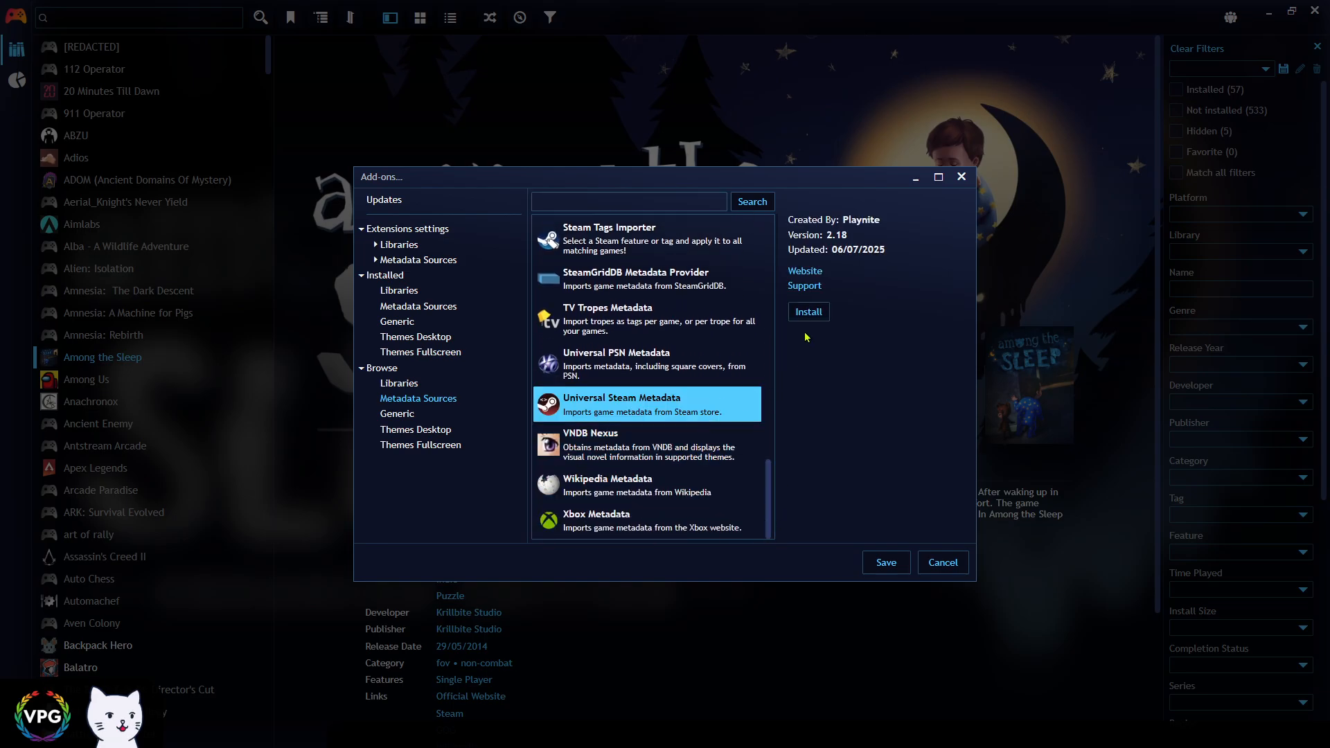
left_click(808, 312)
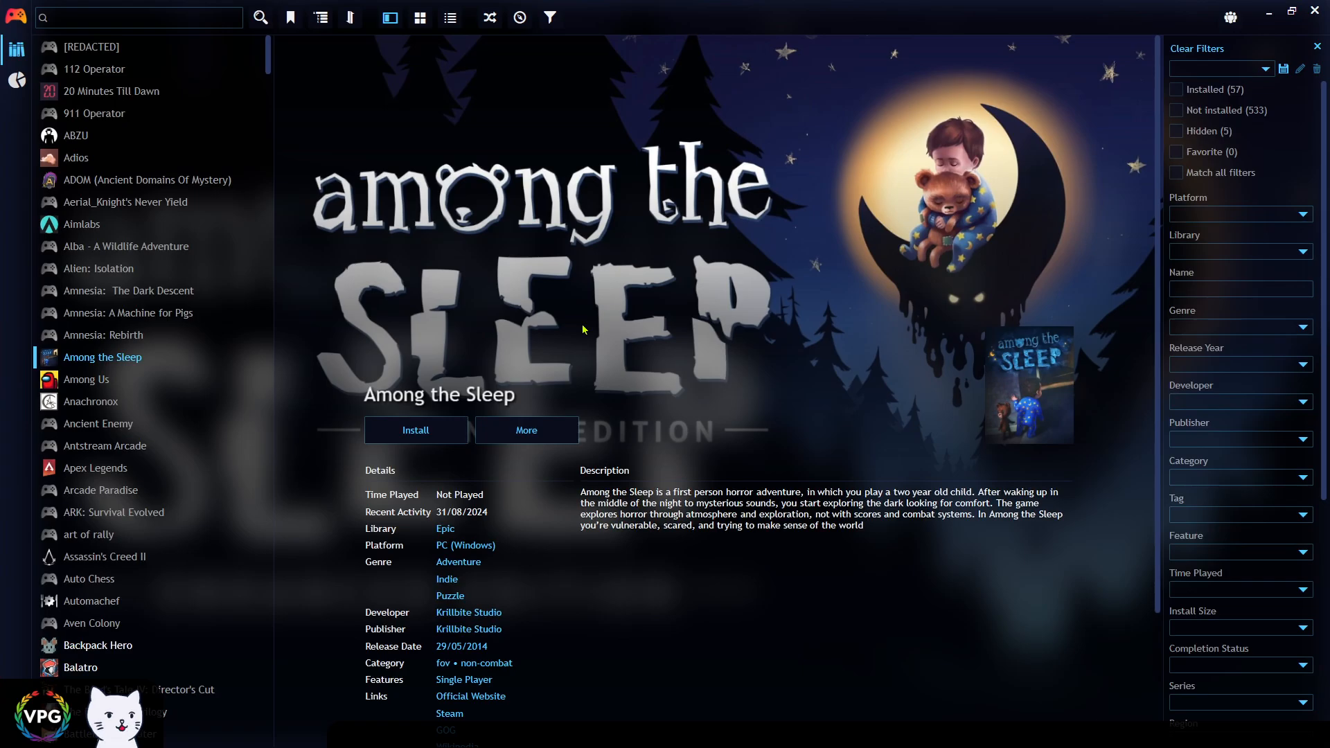
Step: Select the games from Alba - A Wildlife Adventure to Amnesia: Rebirth and start Download Metadata
left_click(126, 246)
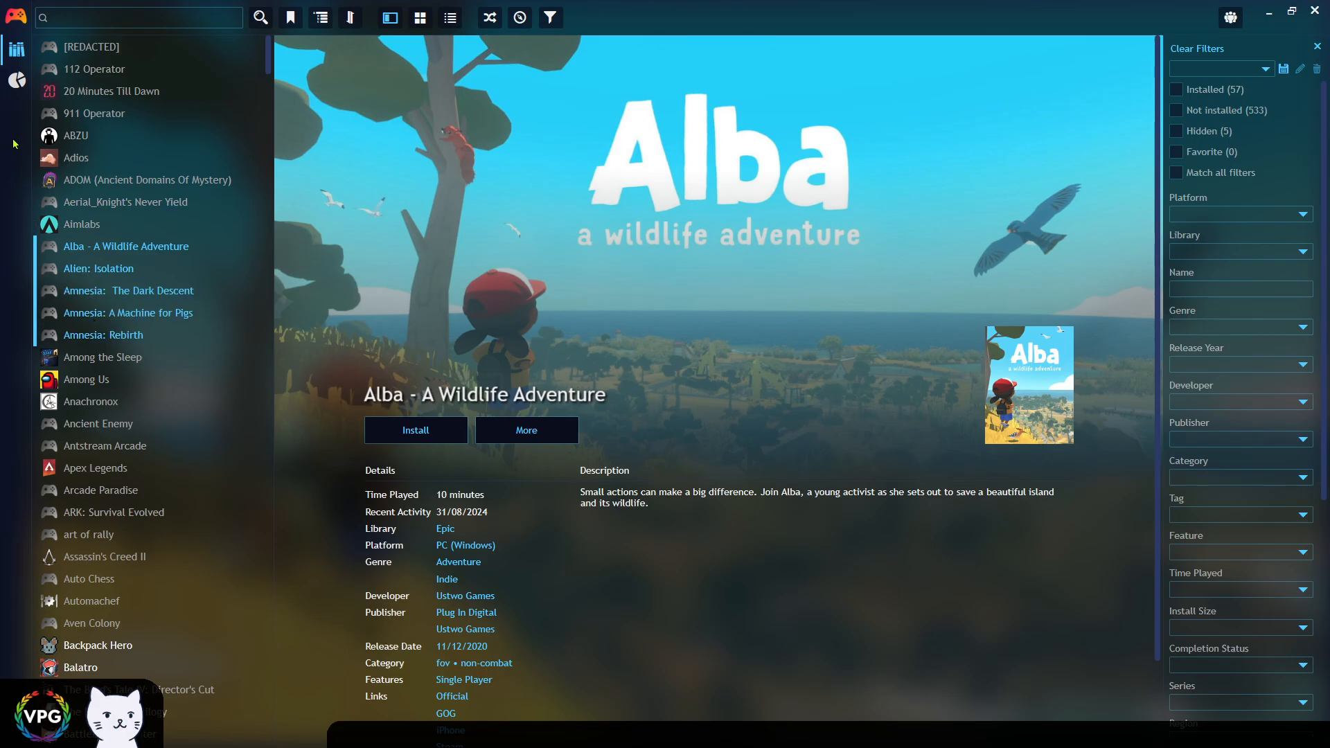
left_click(16, 16)
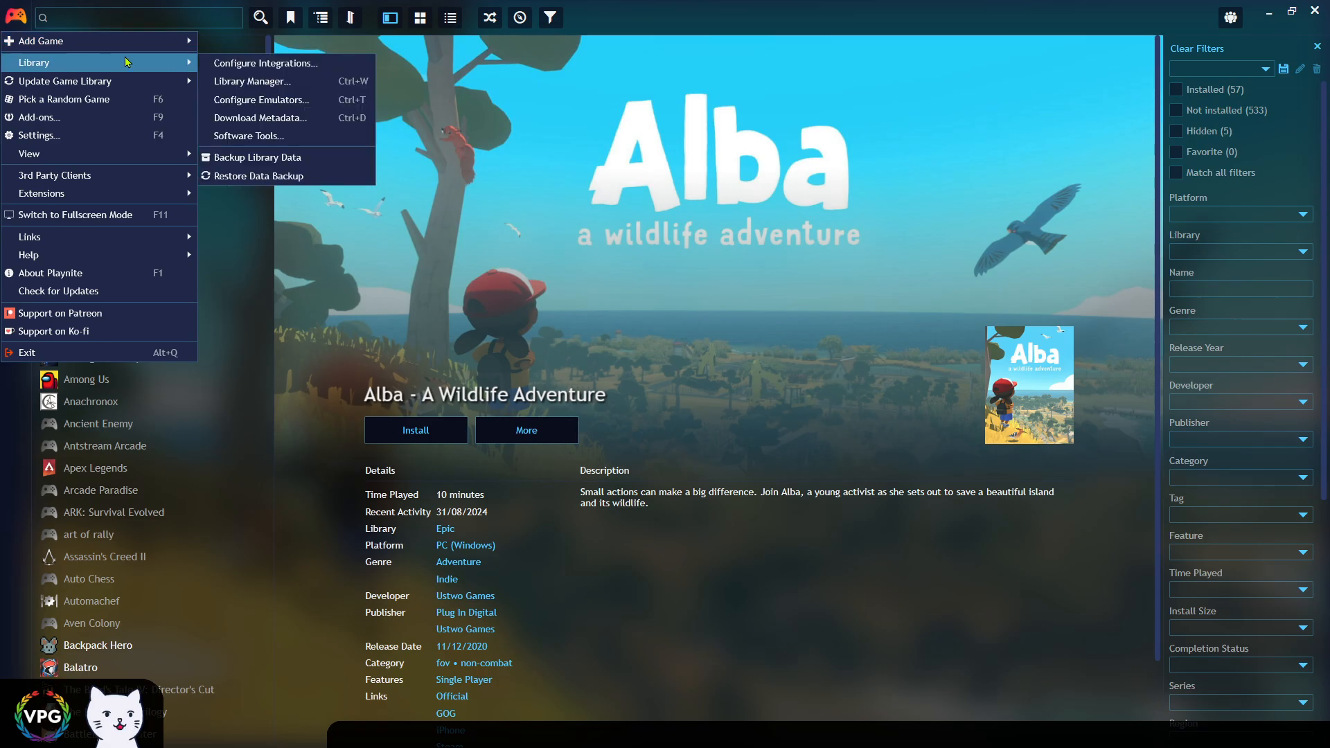
left_click(259, 118)
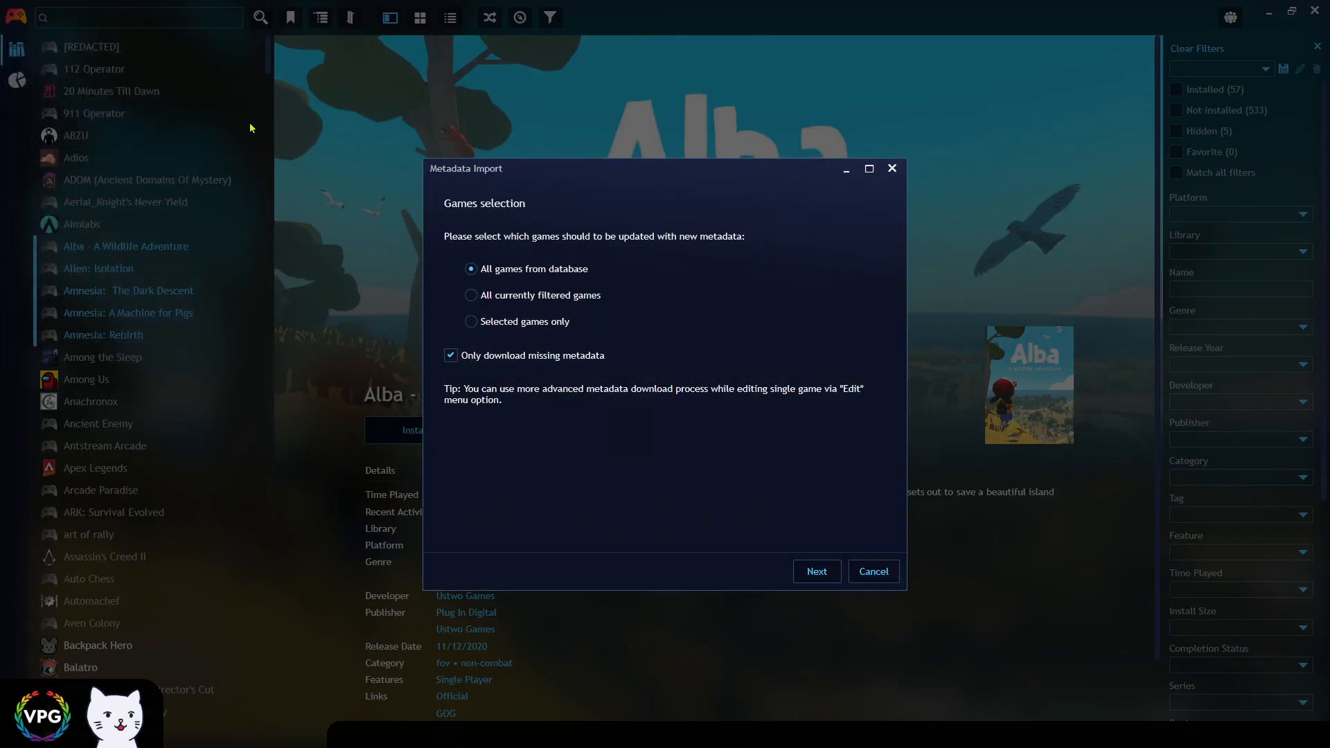
mouse_move(277, 133)
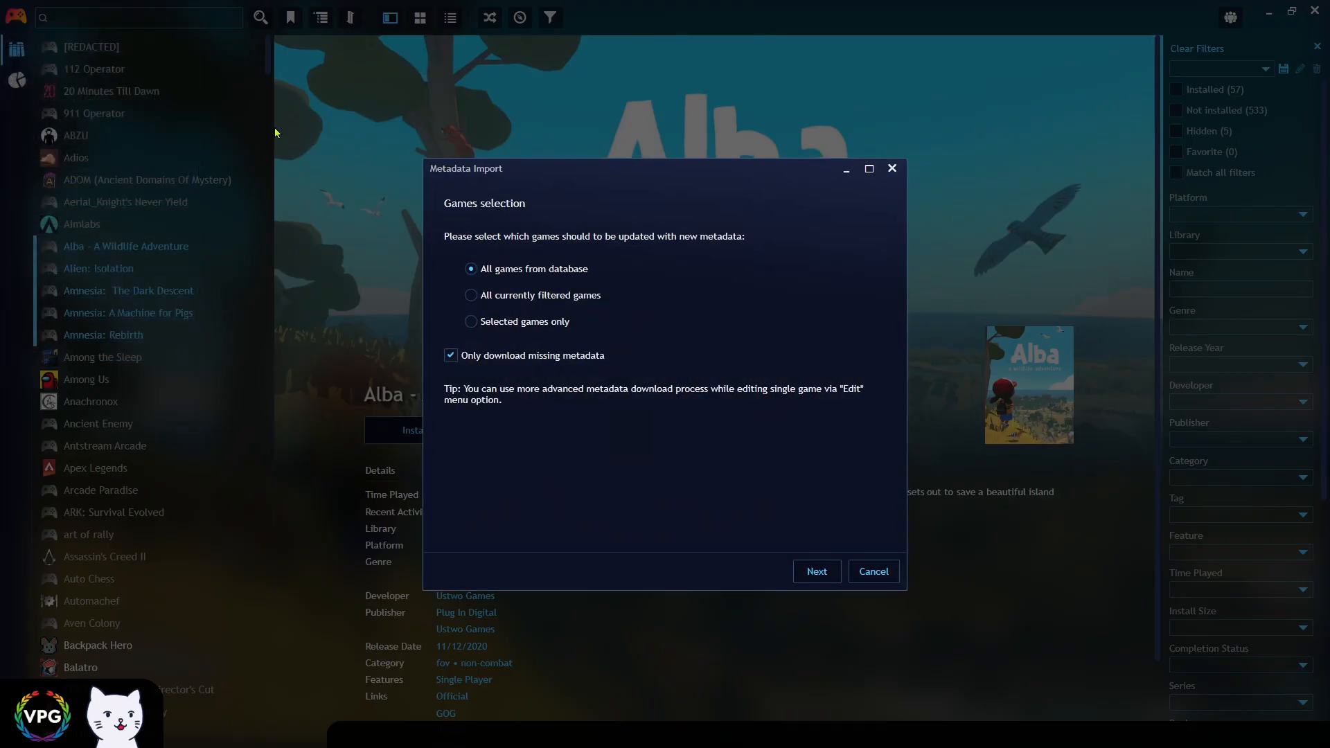
Step: Download only icons from the Steam Store for the five selected games
left_click(471, 322)
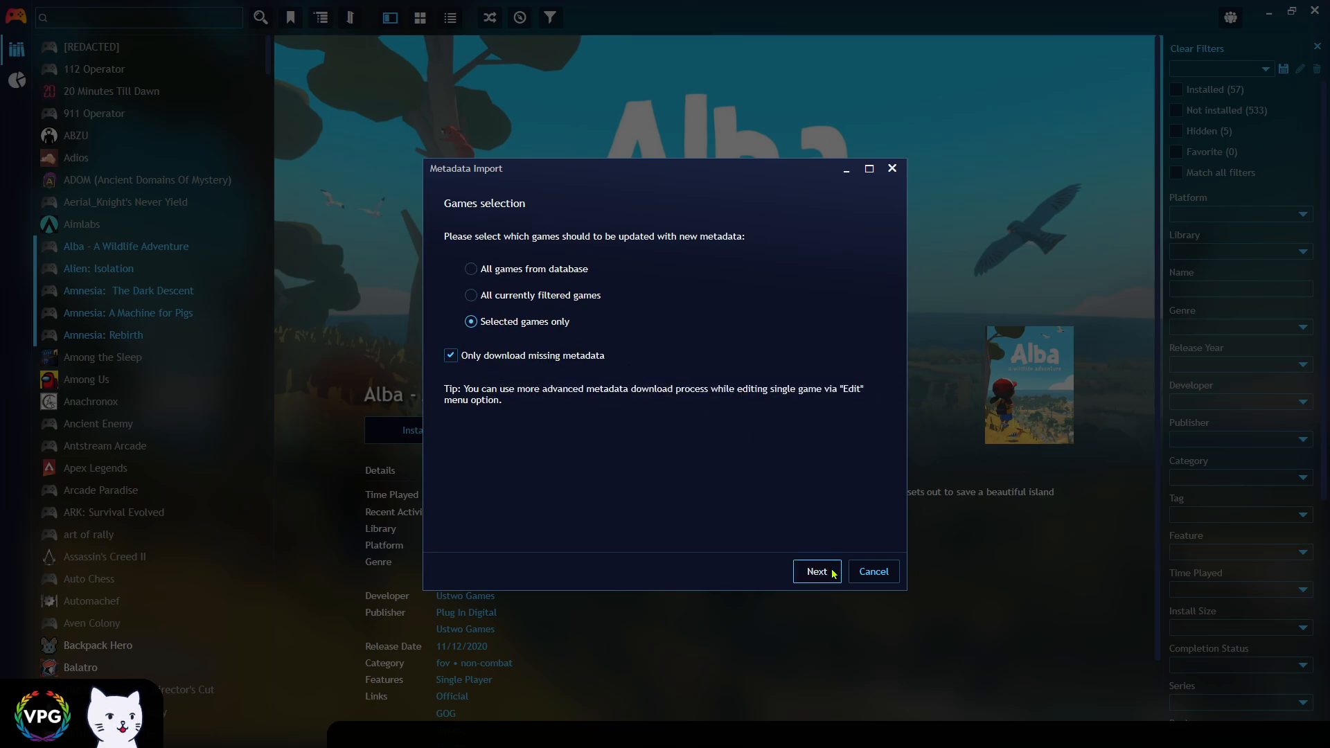
left_click(816, 571)
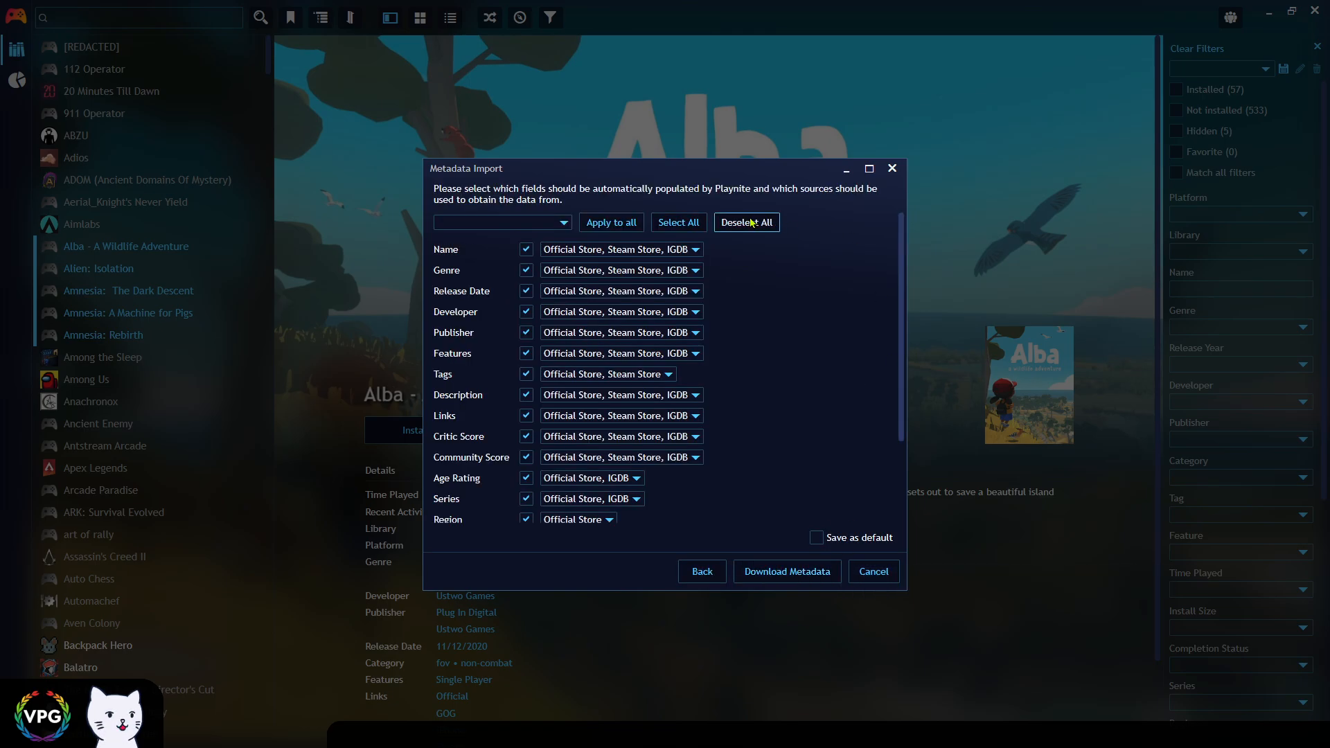
left_click(746, 222)
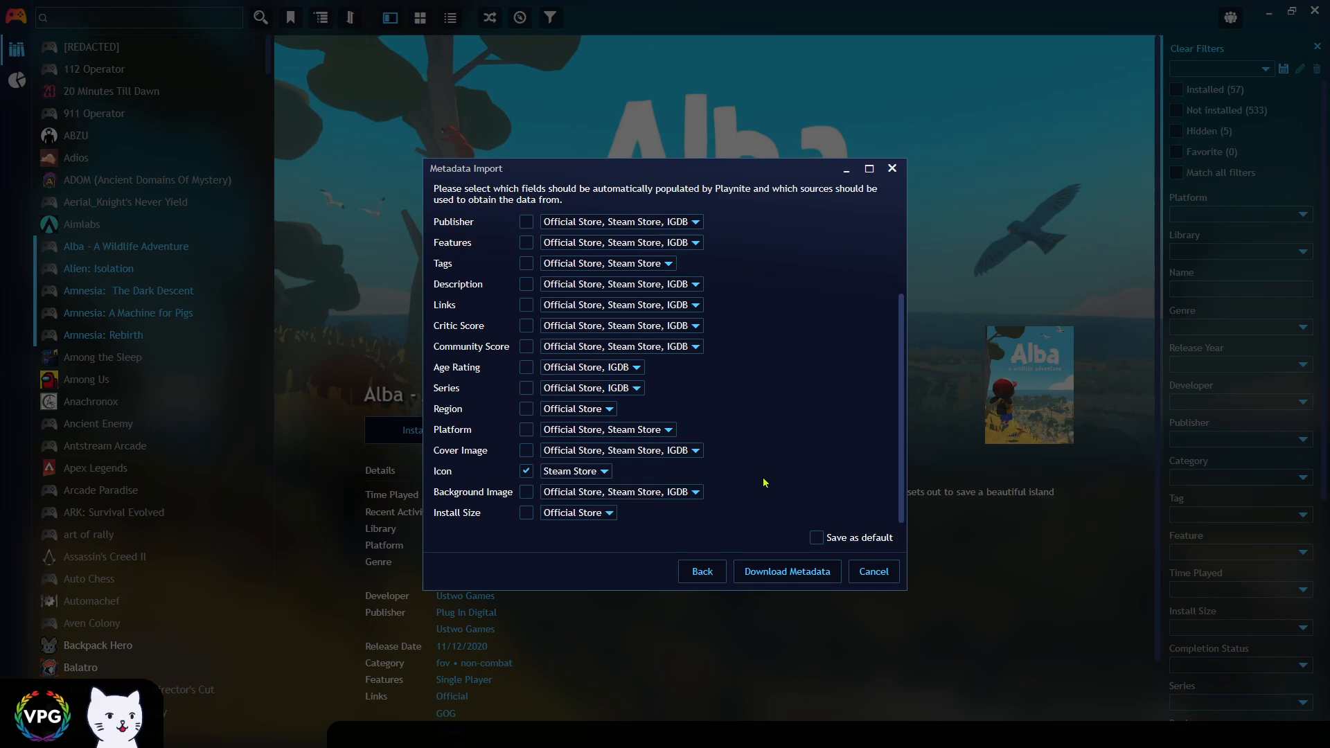
left_click(786, 571)
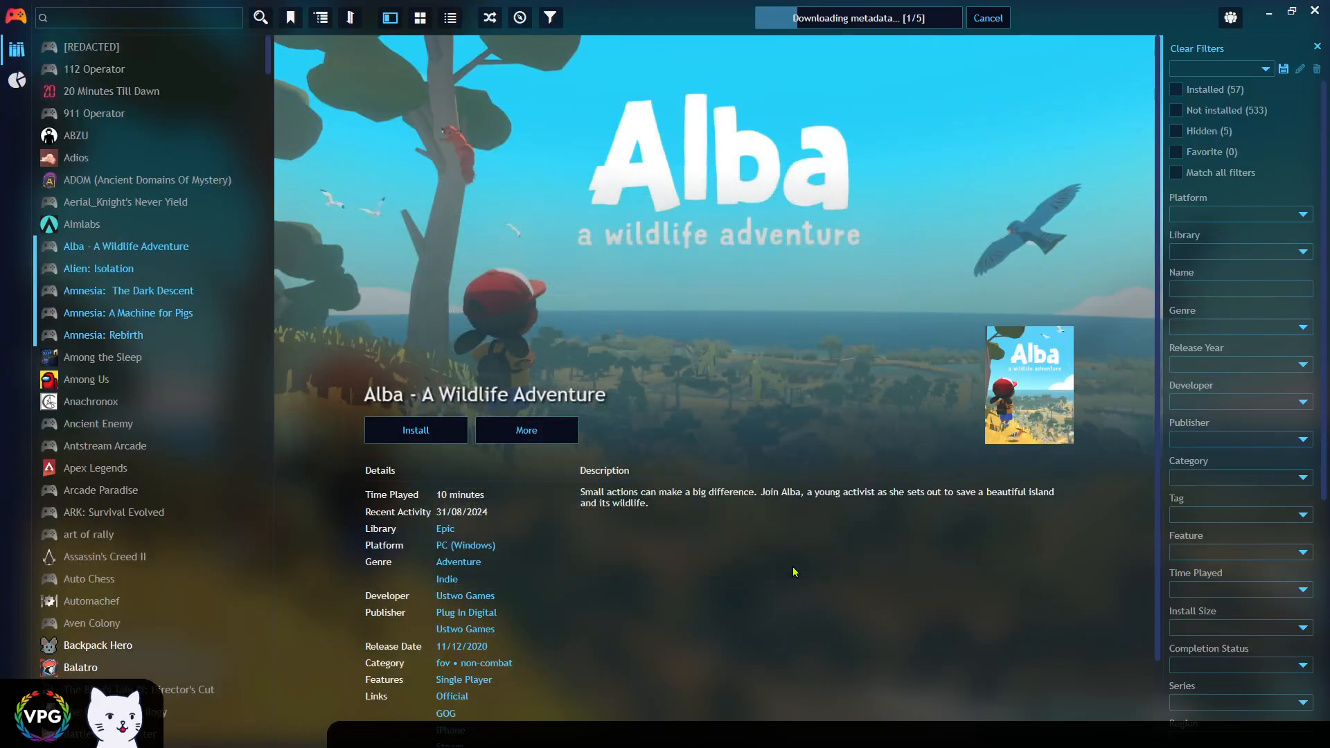
mouse_move(793, 546)
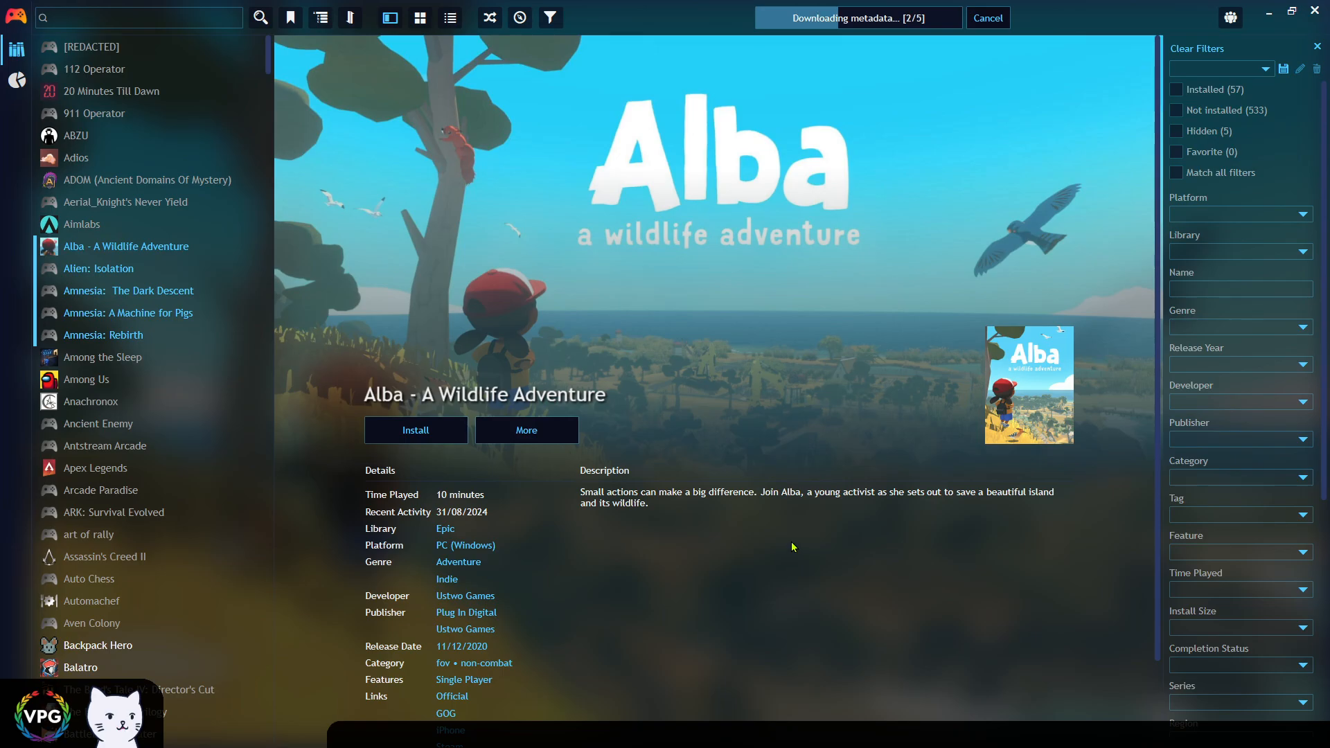